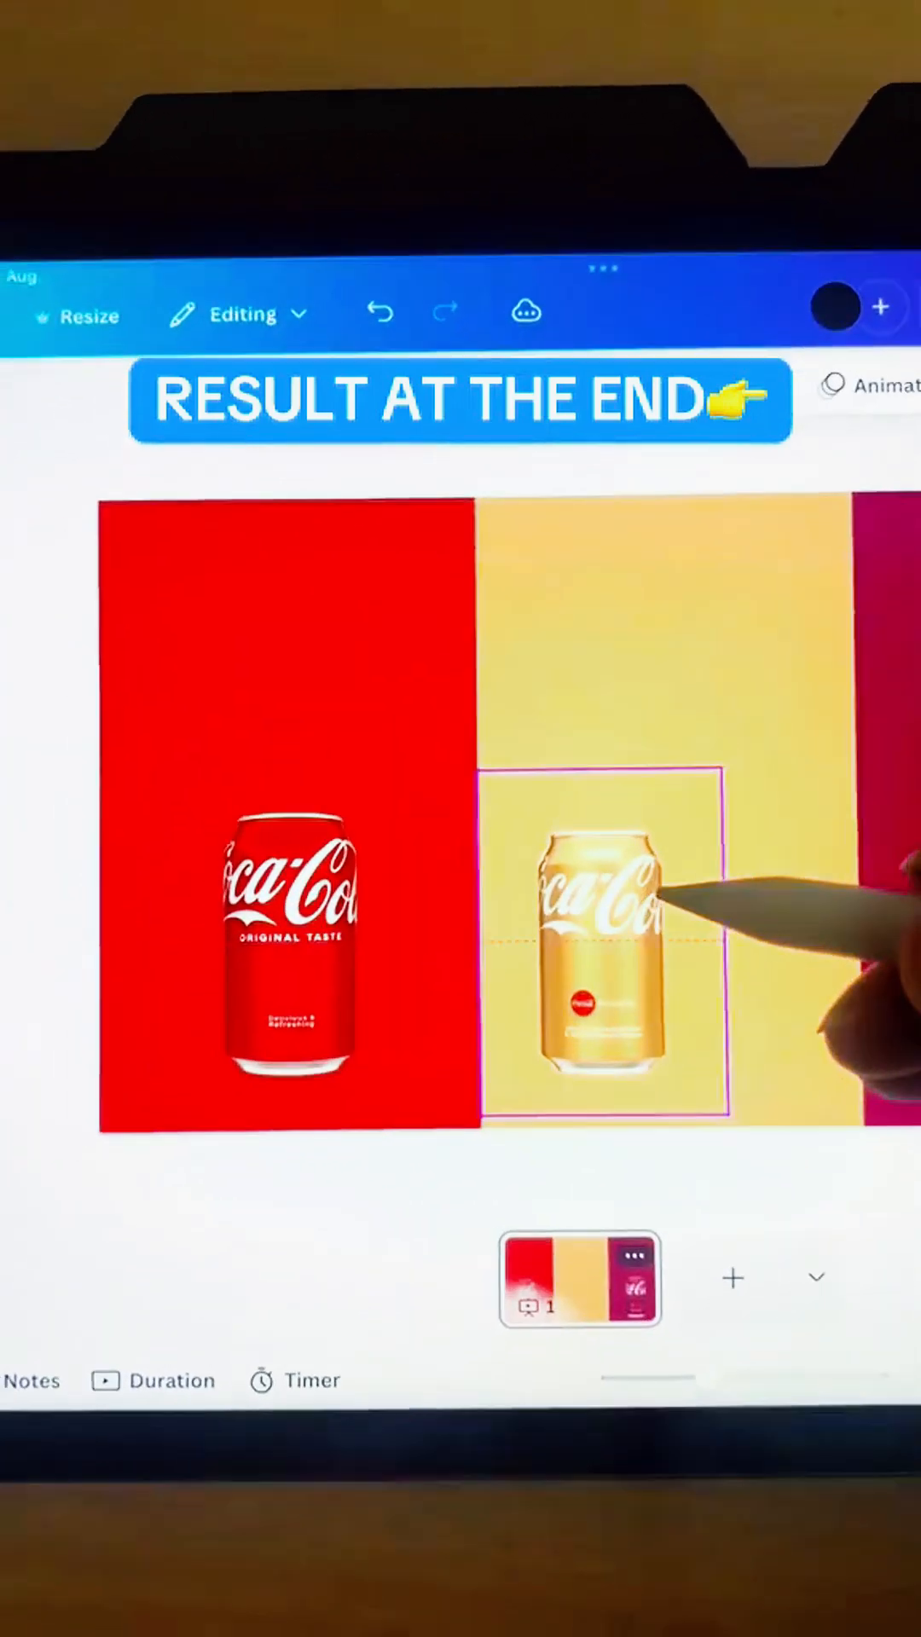
# Step: Duplicate the page and crop the copy to the red Classic panel with its vertical label
pyautogui.click(610, 939)
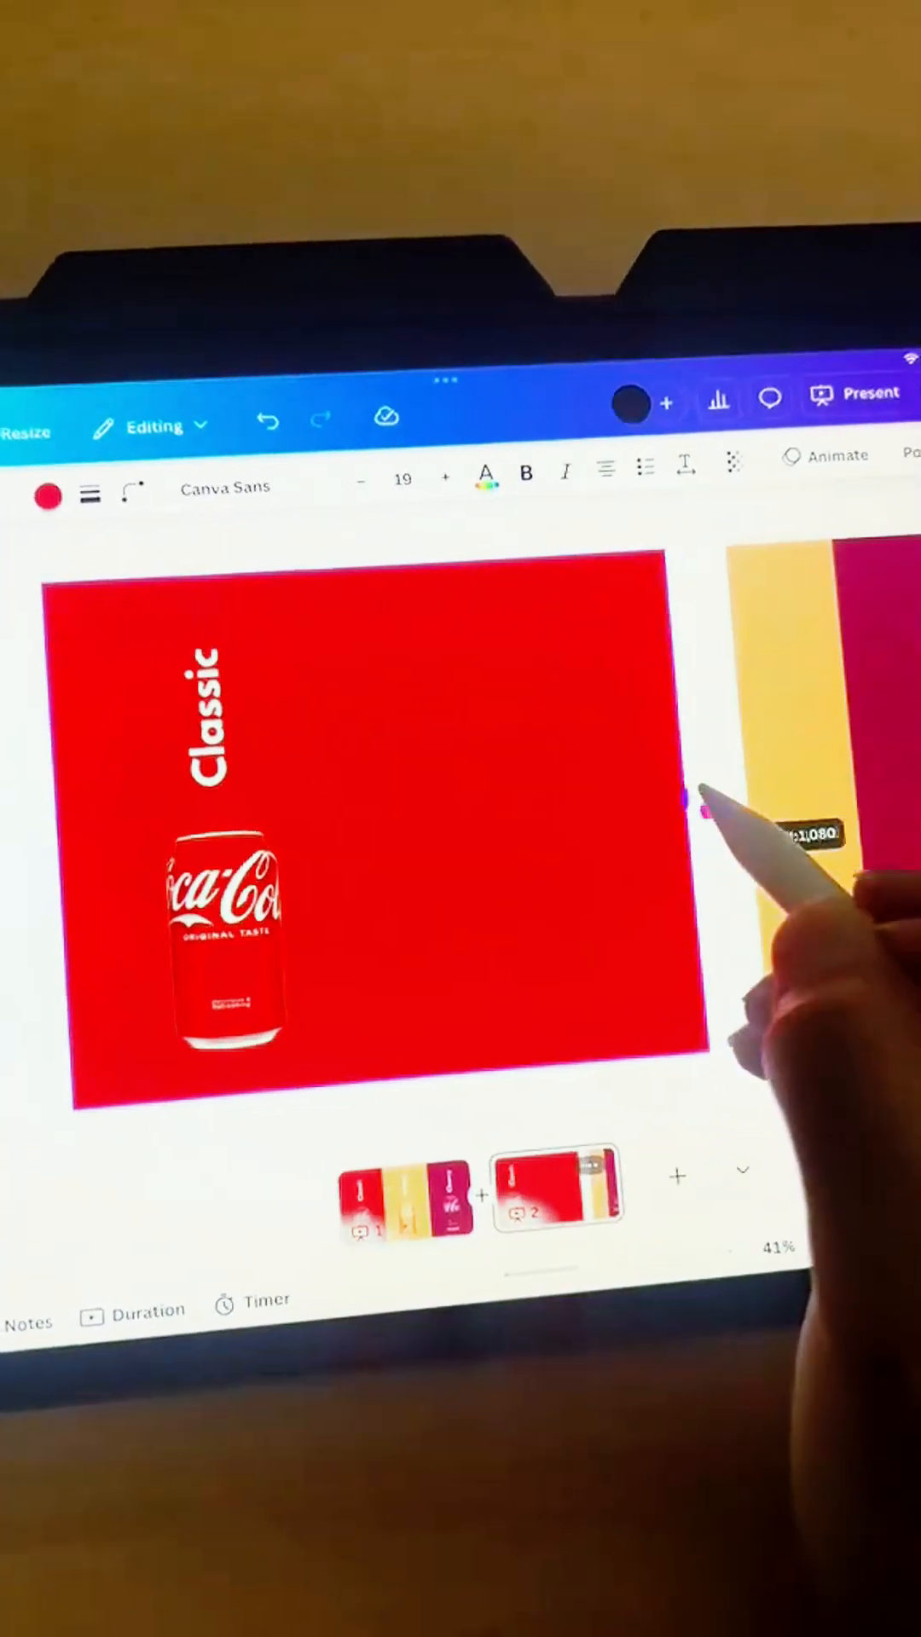
# Step: Create the Vanilla flavor slide and add a Match & Move transition between slides
pyautogui.click(209, 716)
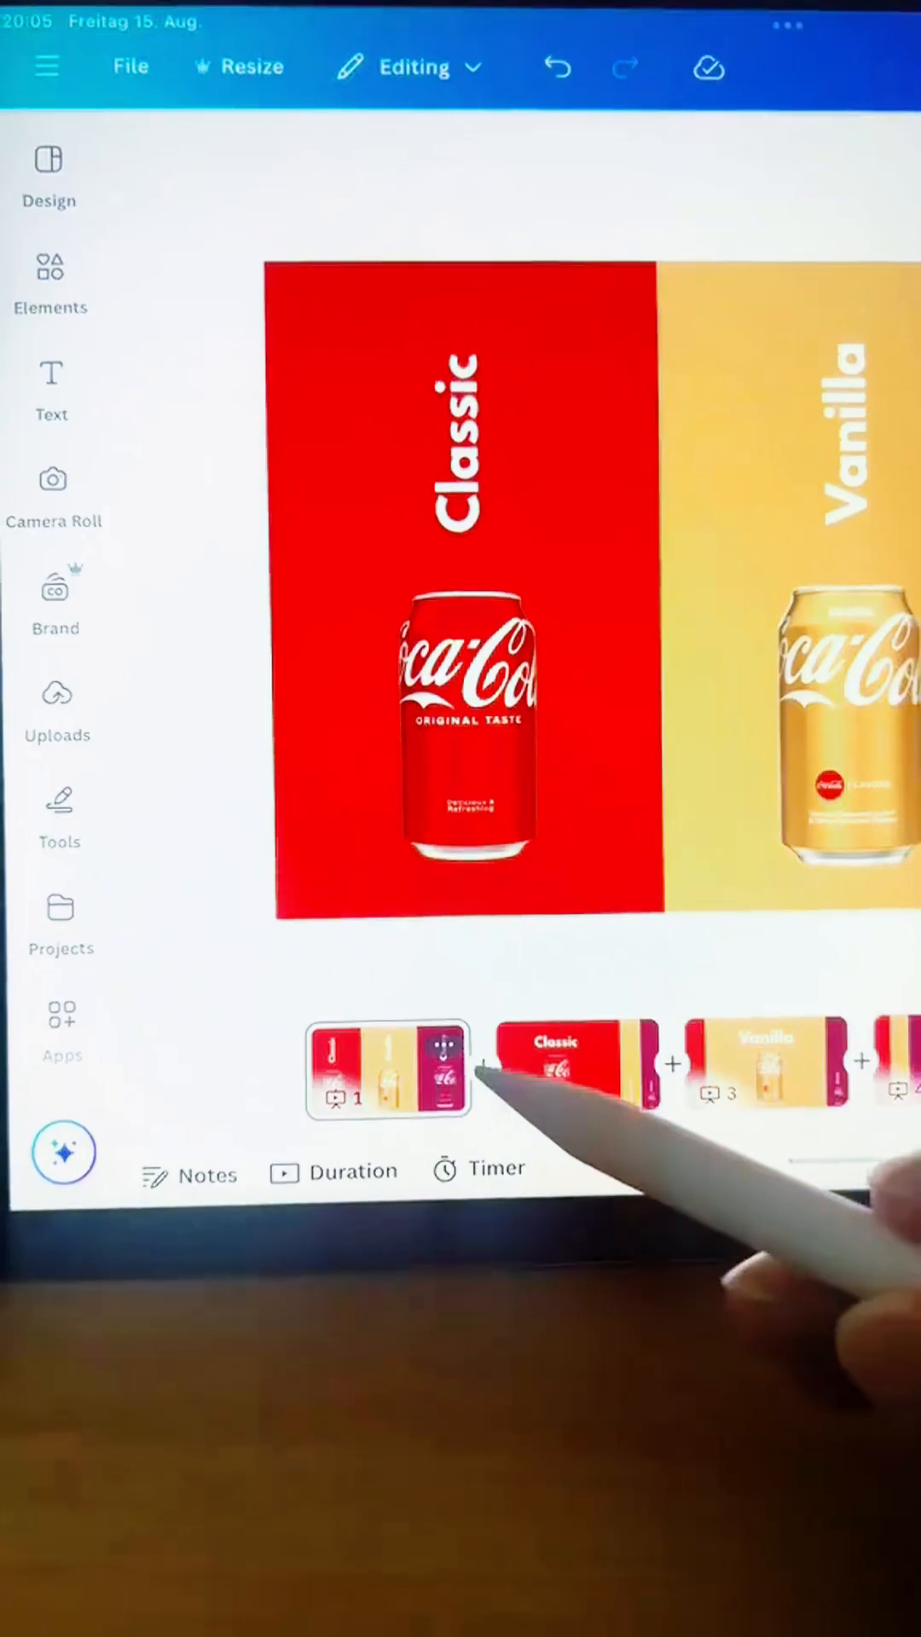
pyautogui.click(483, 1070)
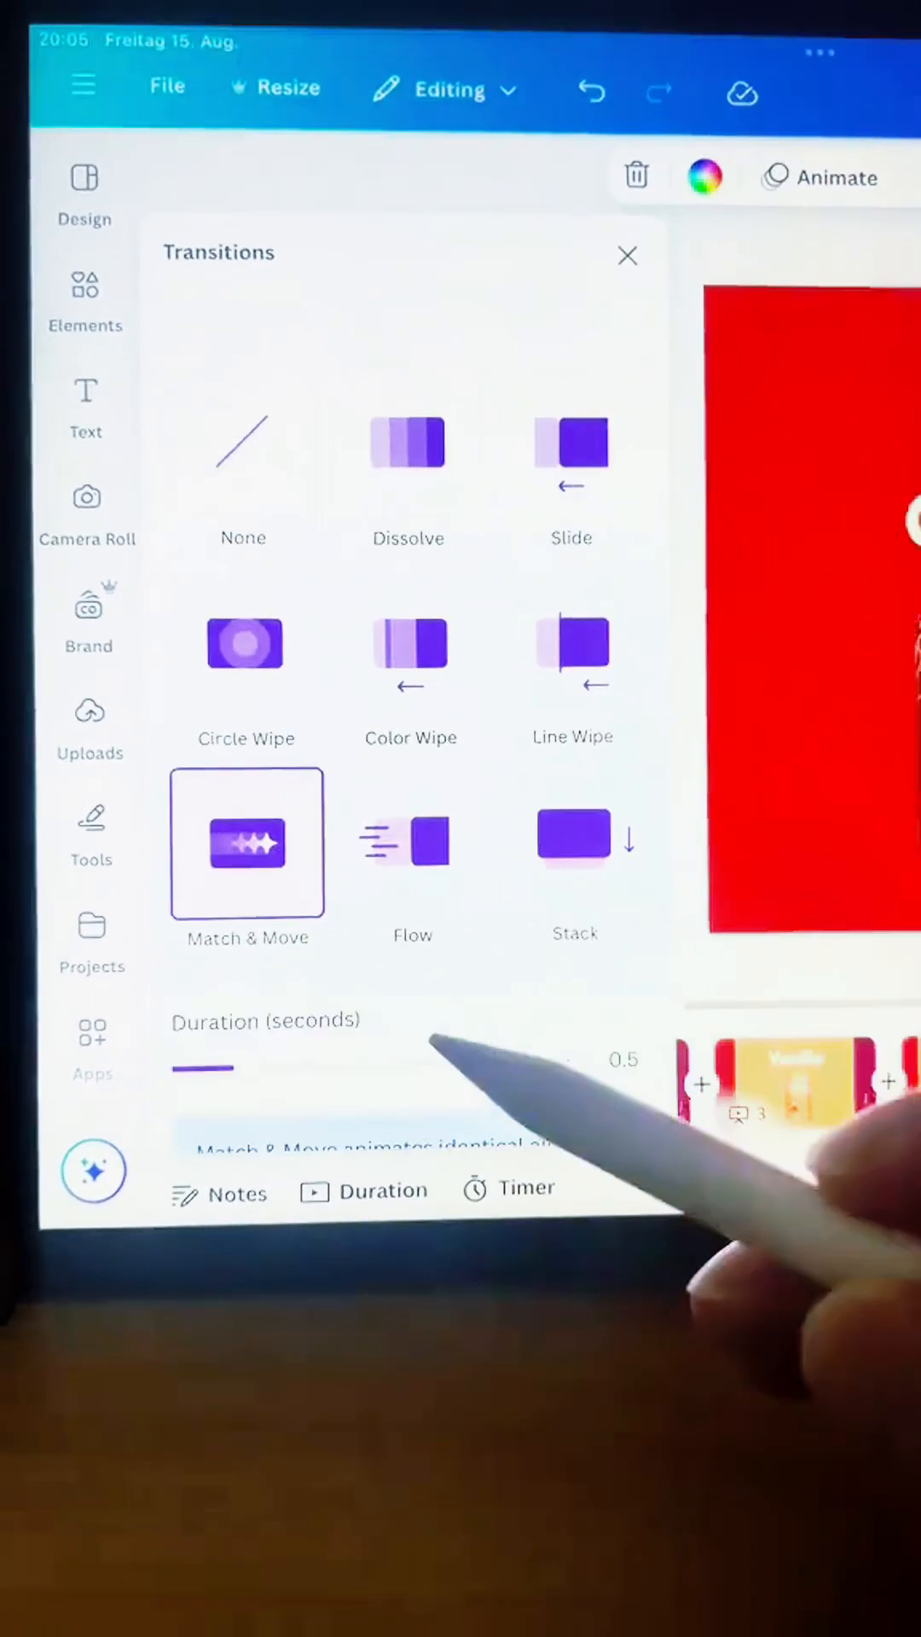